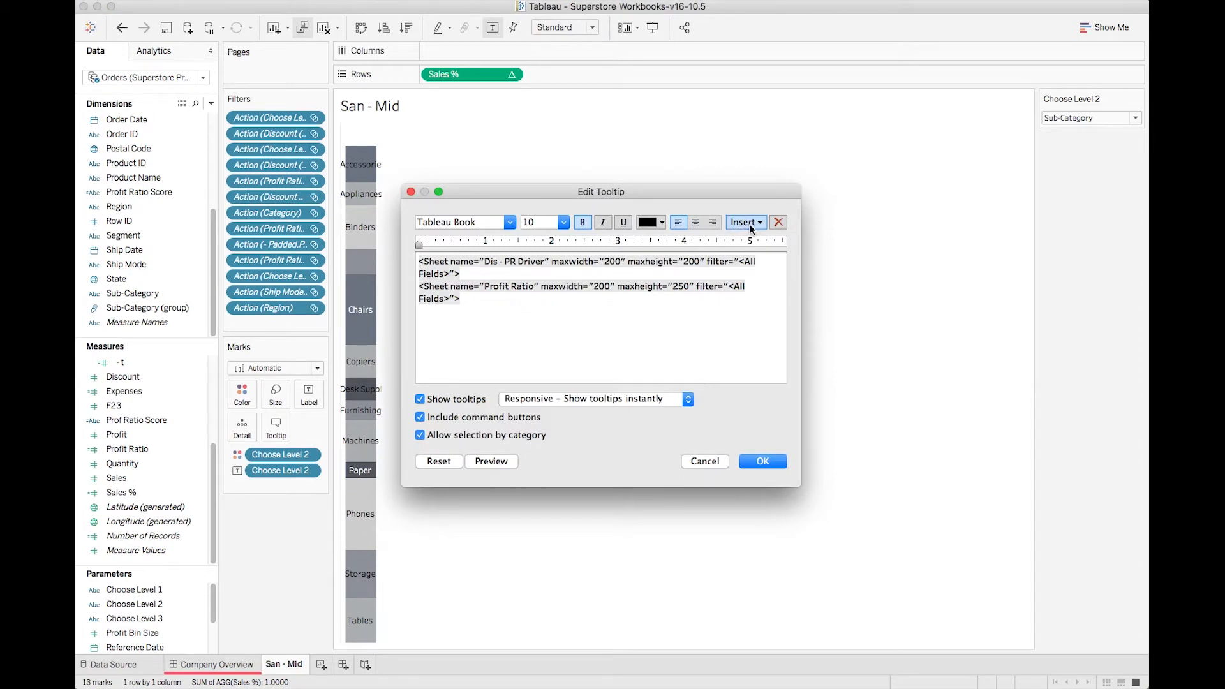
- Confirm the tooltip with both embedded sheets and return to the Company Overview dashboard
{"action": "left_click", "coordinate": [742, 222]}
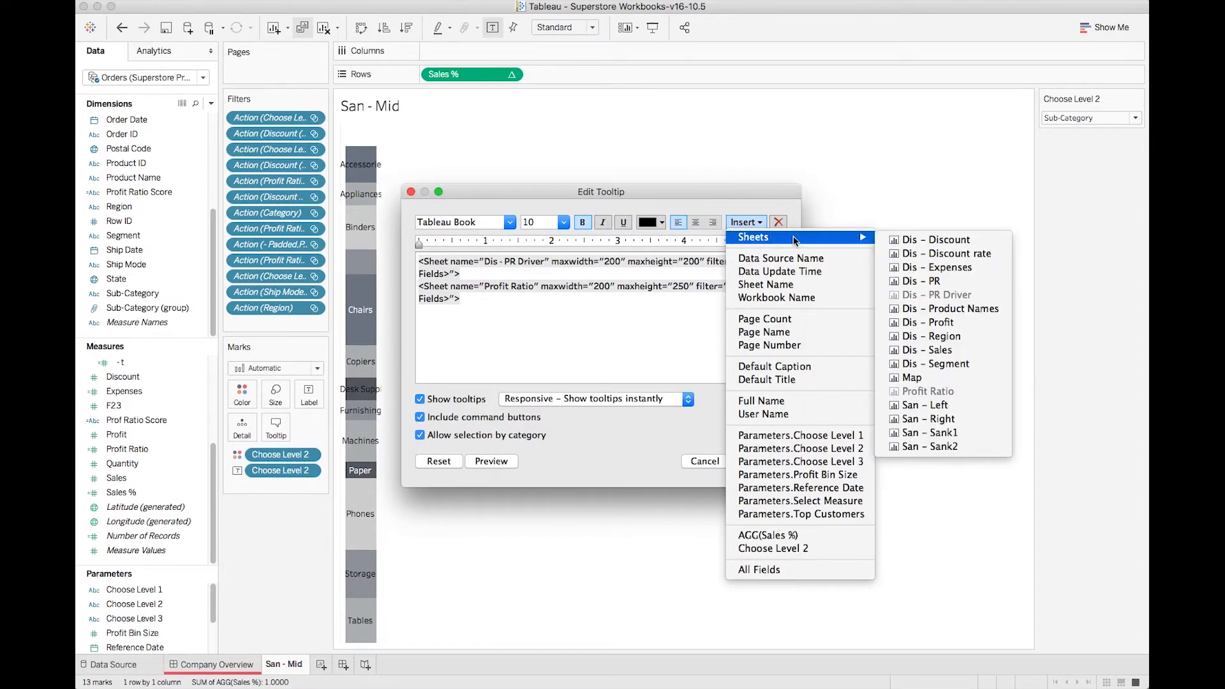
{"action": "mouse_move", "coordinate": [935, 267]}
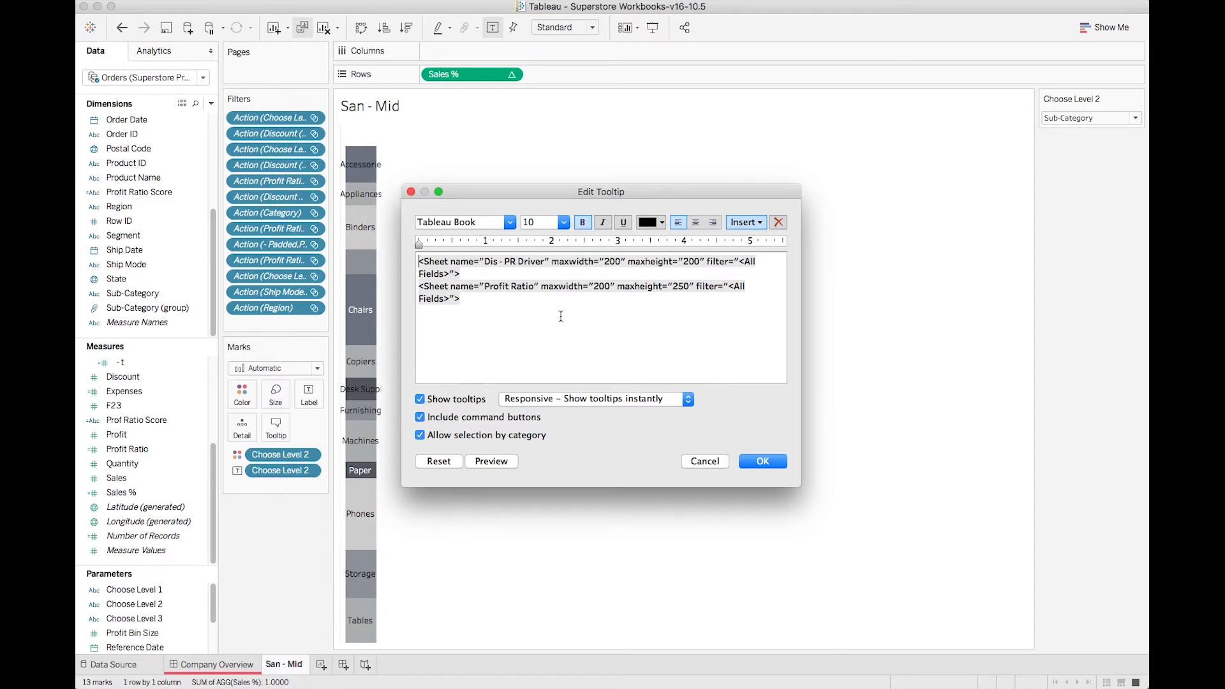
{"action": "left_click", "coordinate": [760, 460]}
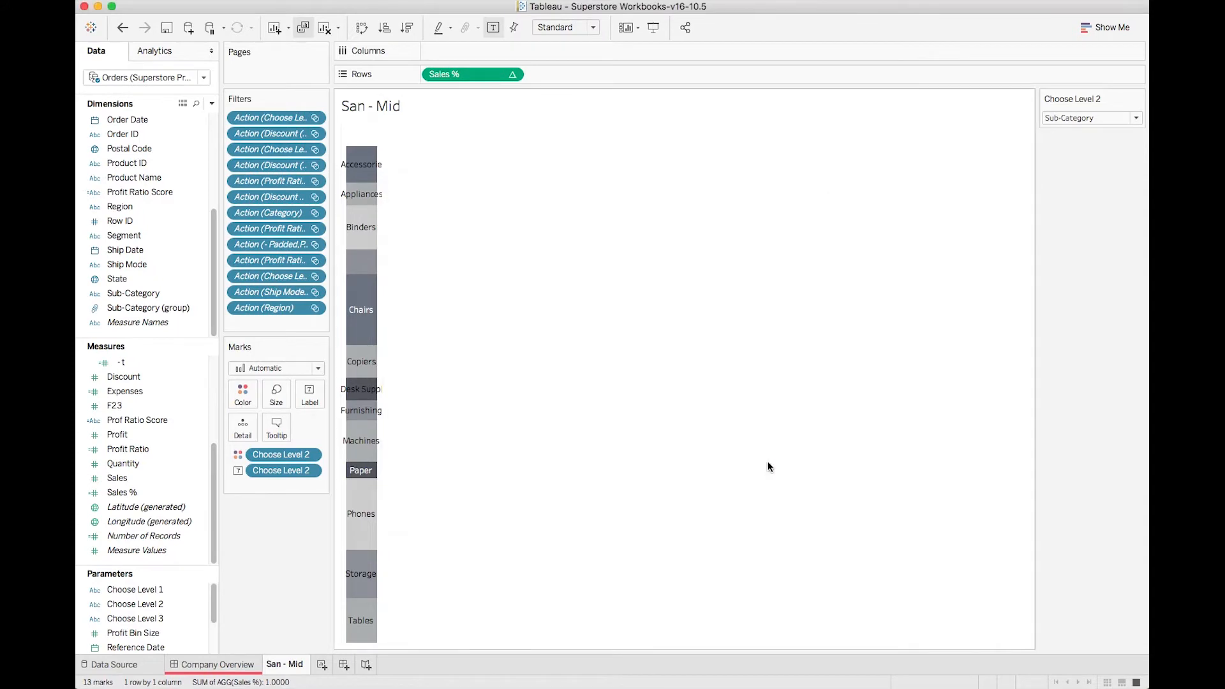
{"action": "left_click", "coordinate": [217, 663]}
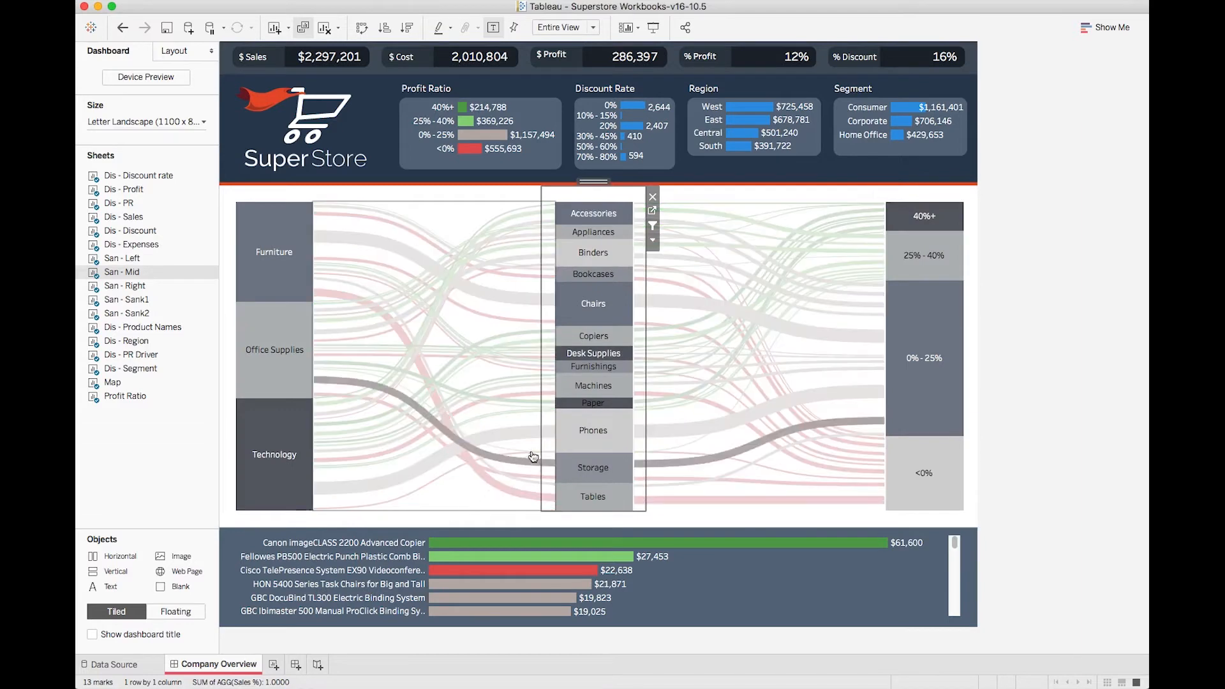
{"action": "mouse_move", "coordinate": [565, 408]}
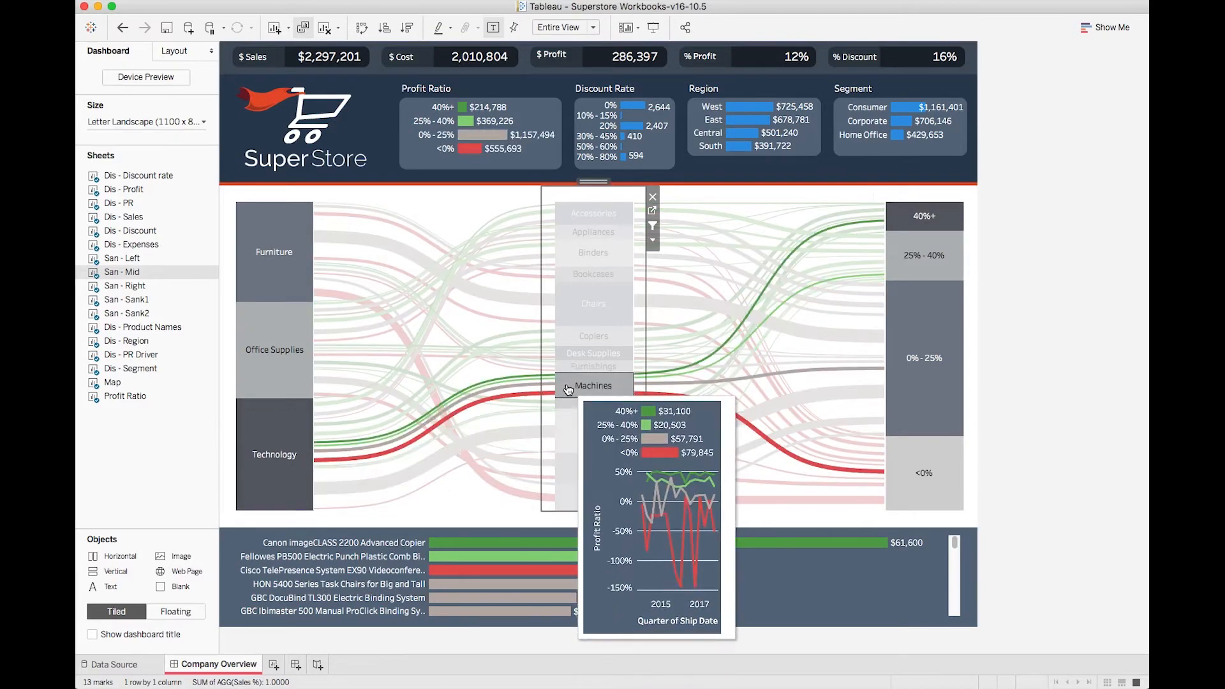
{"action": "left_click", "coordinate": [594, 385]}
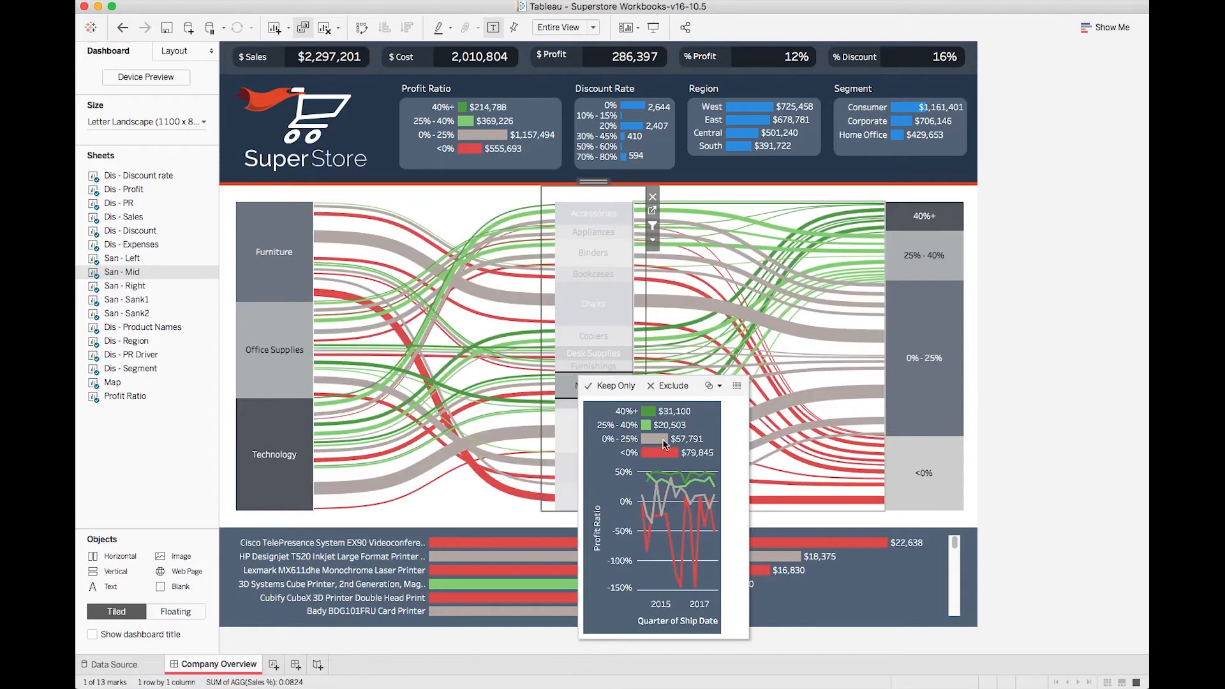
{"action": "mouse_move", "coordinate": [676, 472]}
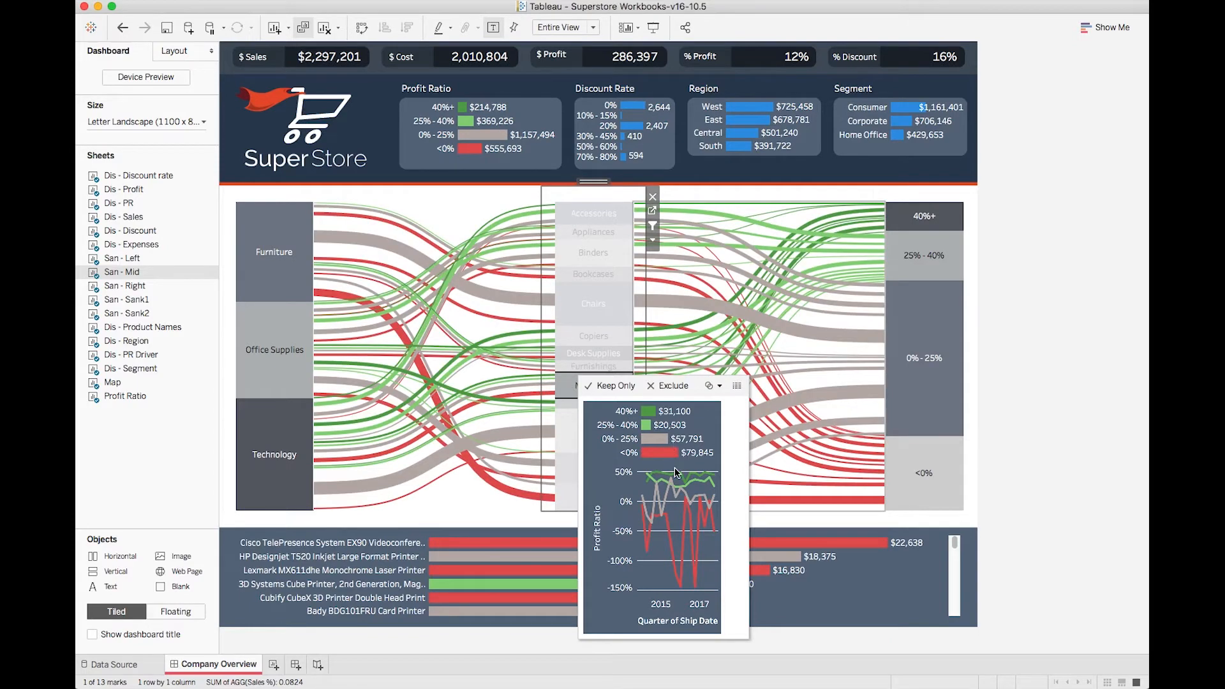
{"action": "mouse_move", "coordinate": [712, 589]}
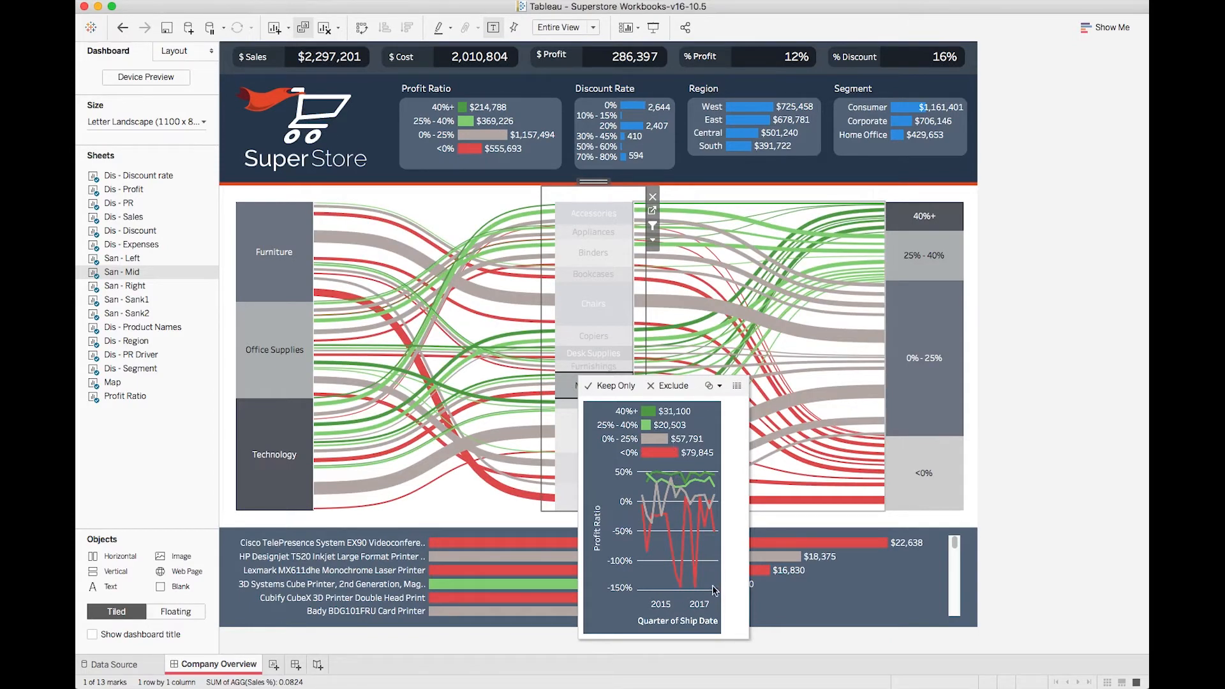
{"action": "mouse_move", "coordinate": [700, 603]}
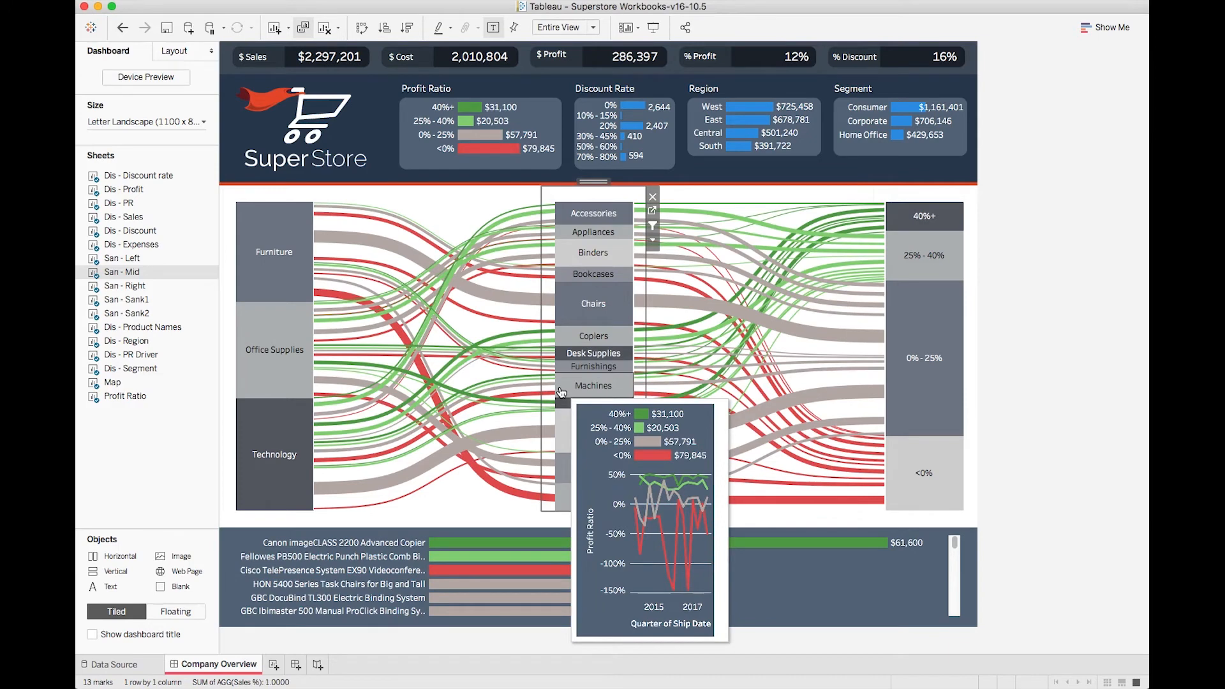
{"action": "mouse_move", "coordinate": [571, 370]}
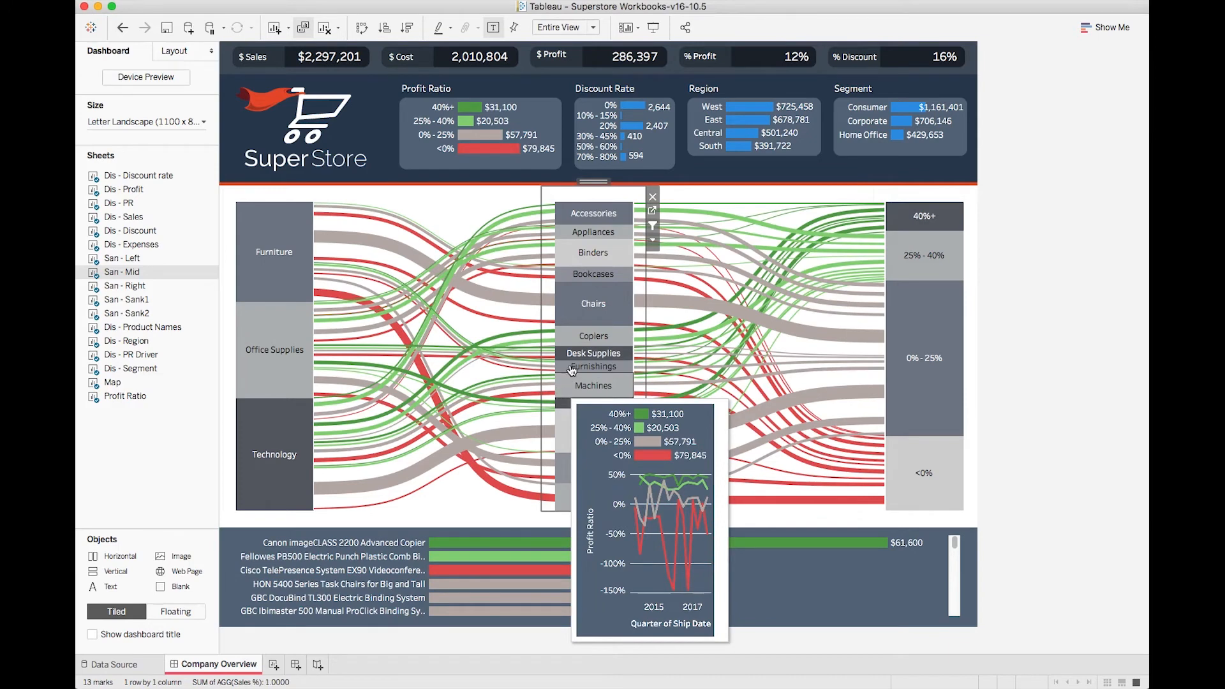
{"action": "left_click", "coordinate": [652, 197]}
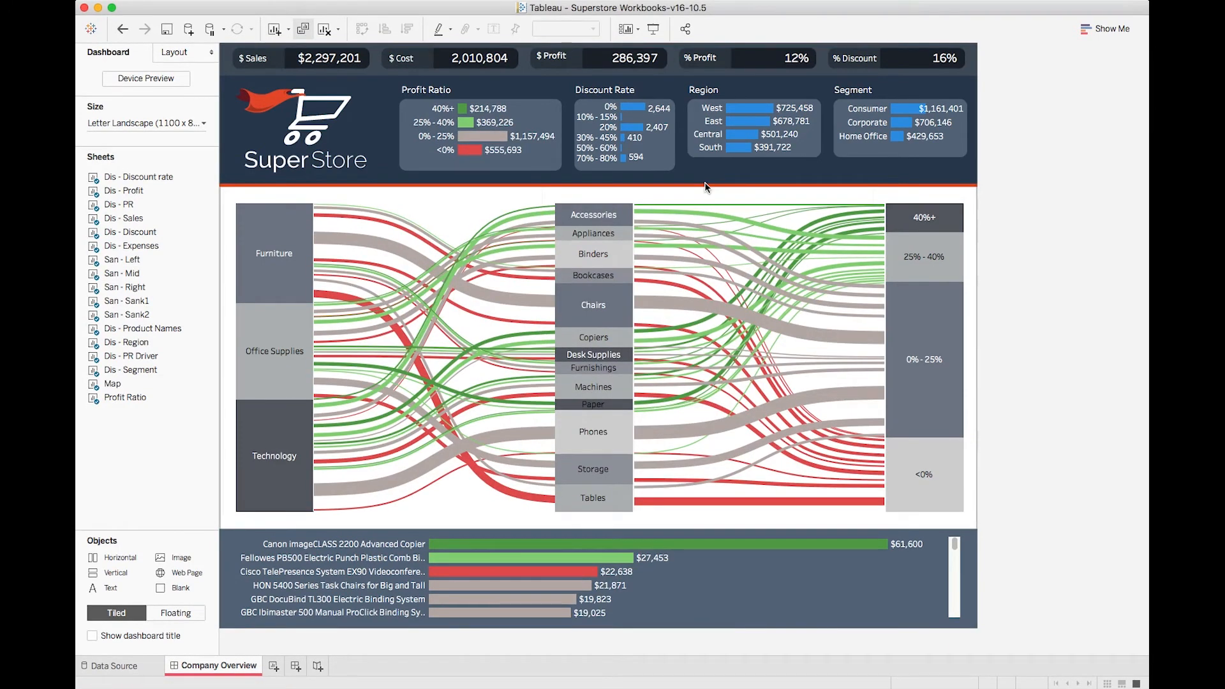